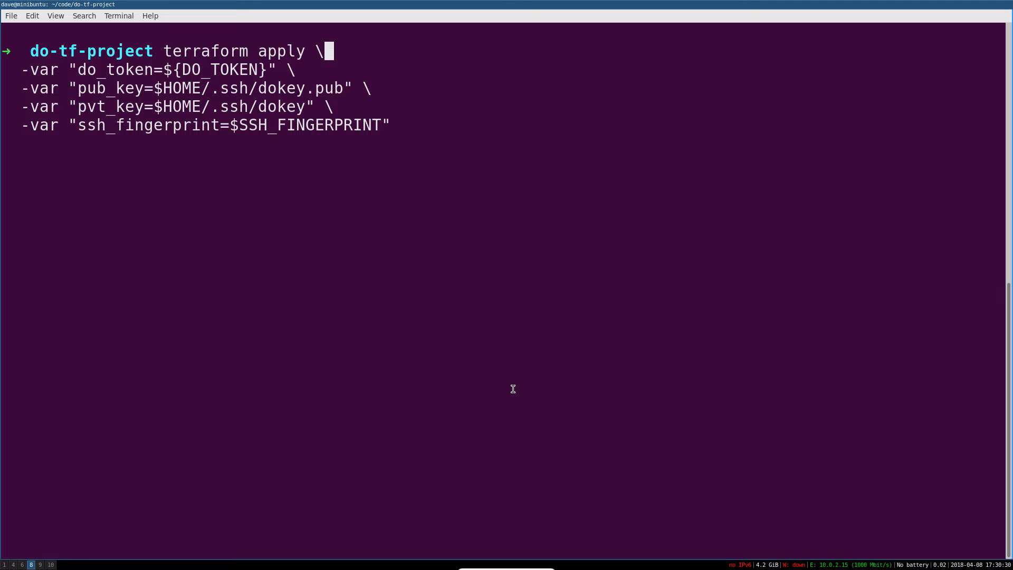
Step: Run terraform apply with the token and key -var flags and answer yes to start creating the three resources
key("Return")
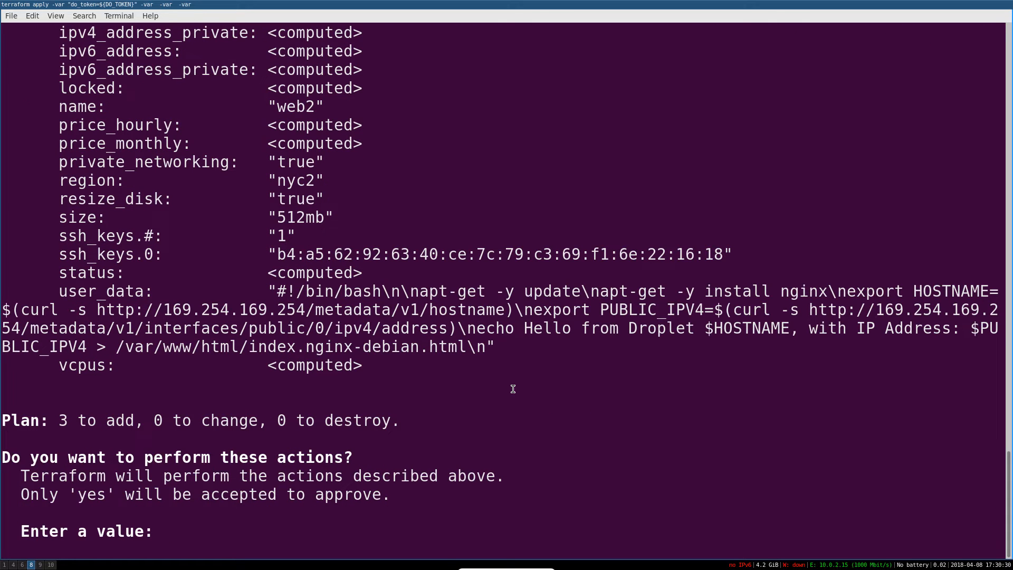
type("yes")
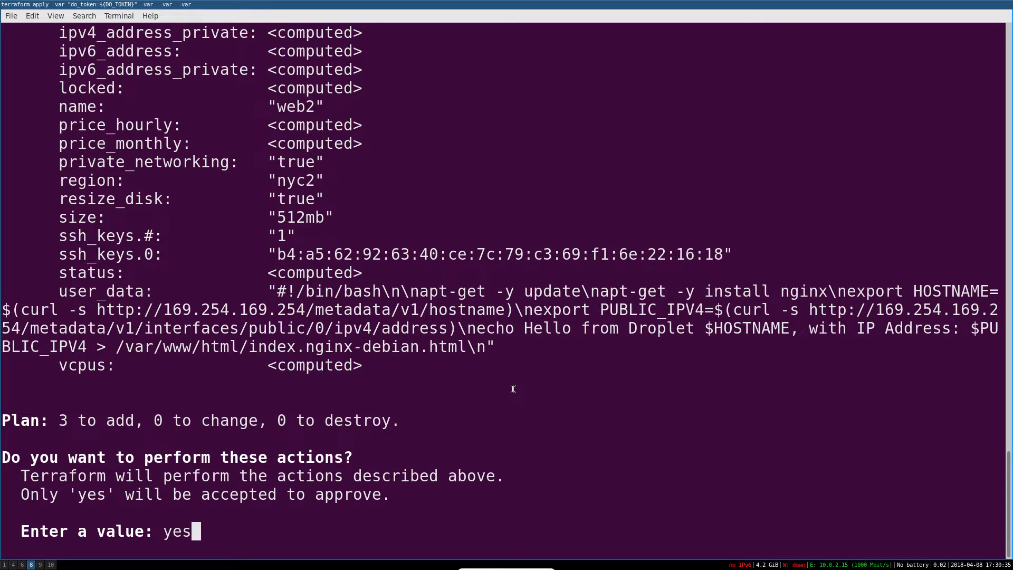
key("Return")
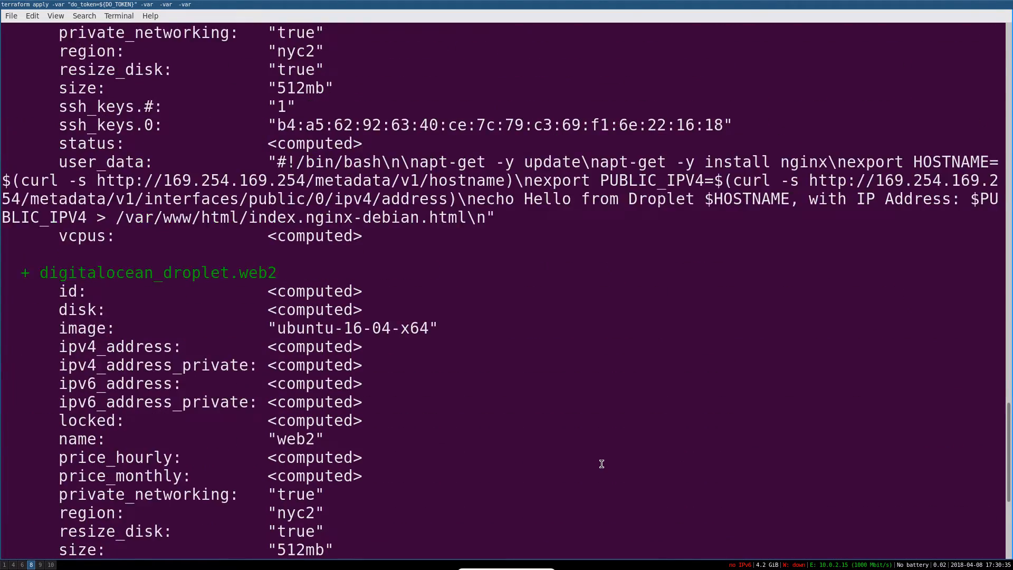
scroll("down", 3)
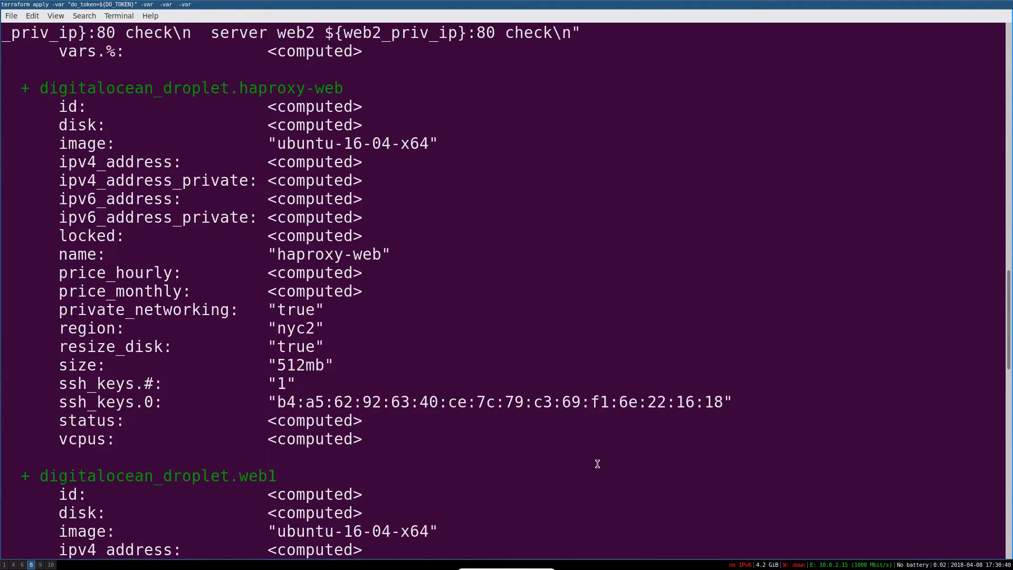
scroll("down", 3)
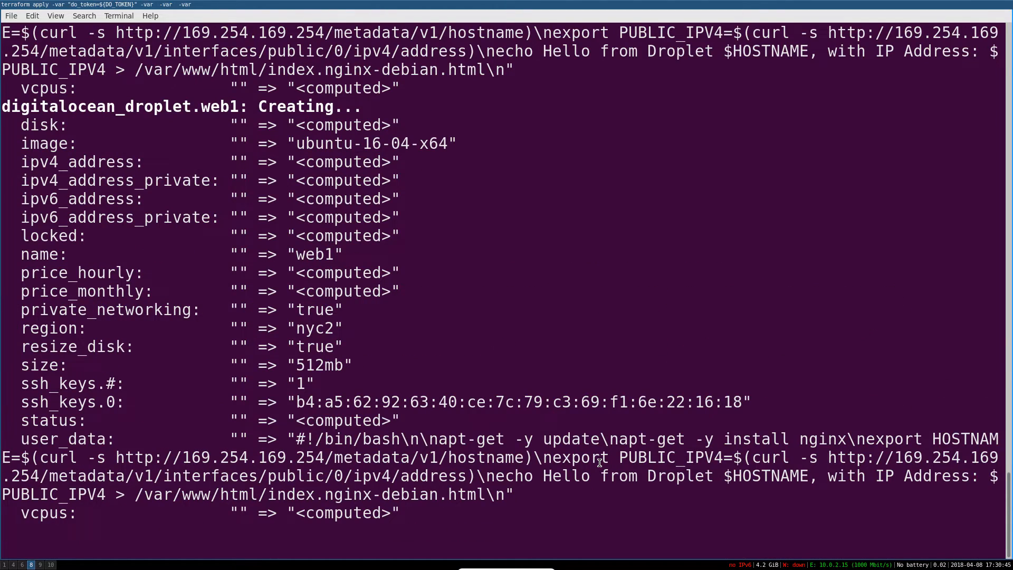
scroll("down", 3)
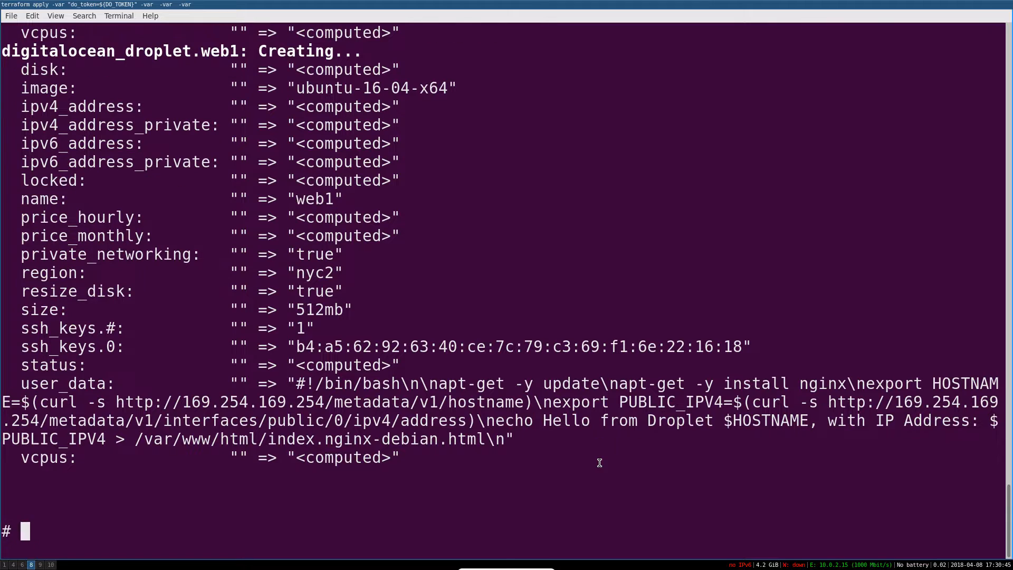
Step: Note a 'get some coffee..' comment and follow the 'Still creating...' lines until web1 completes after 43s
type("get some coffee...")
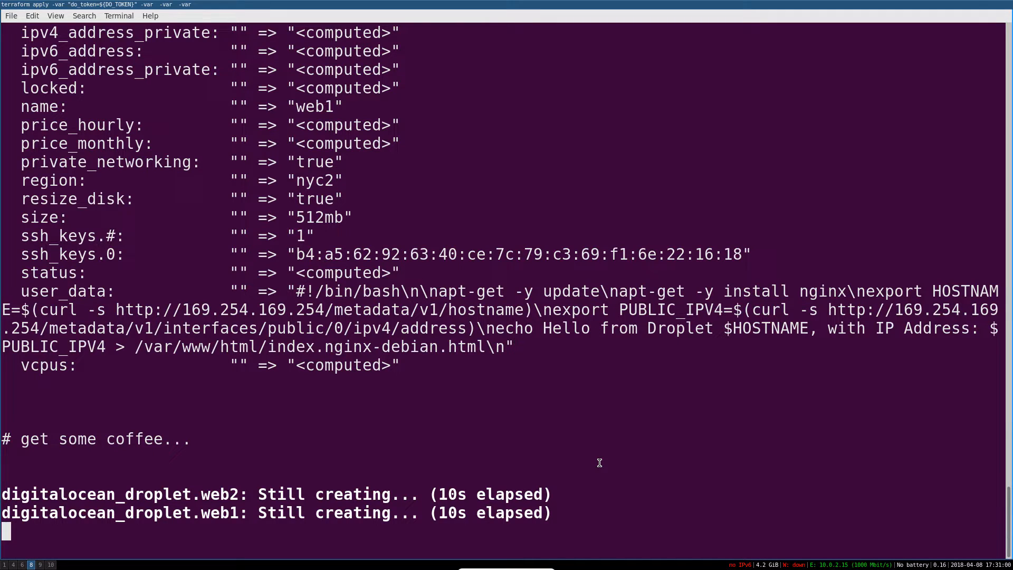
scroll("down", 3)
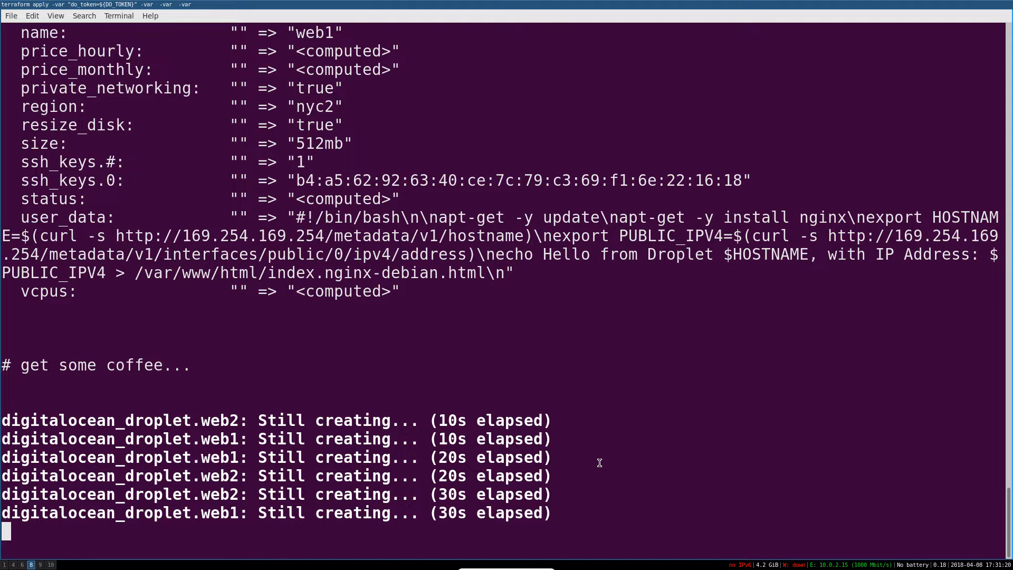
scroll("down", 3)
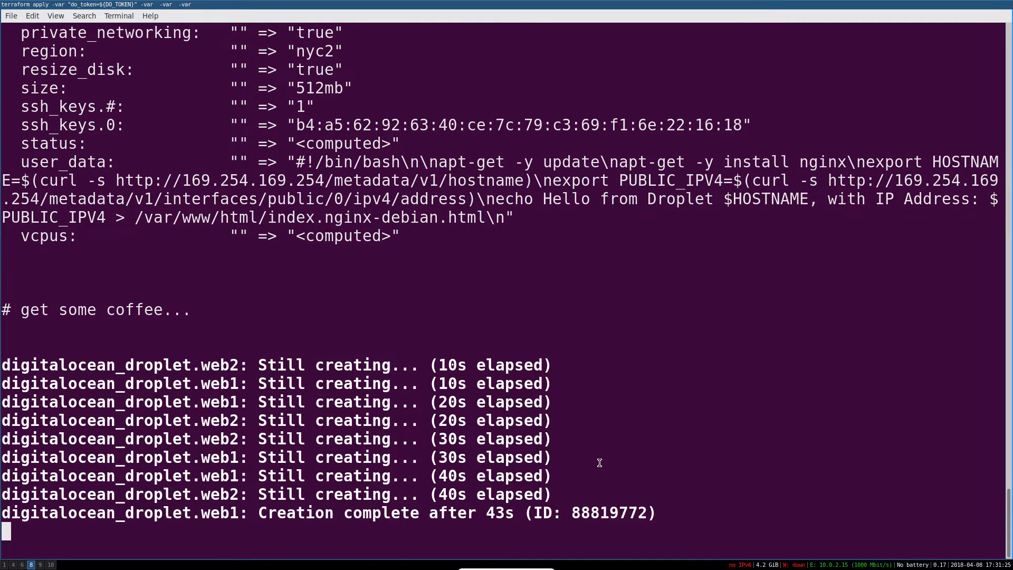
scroll("down", 3)
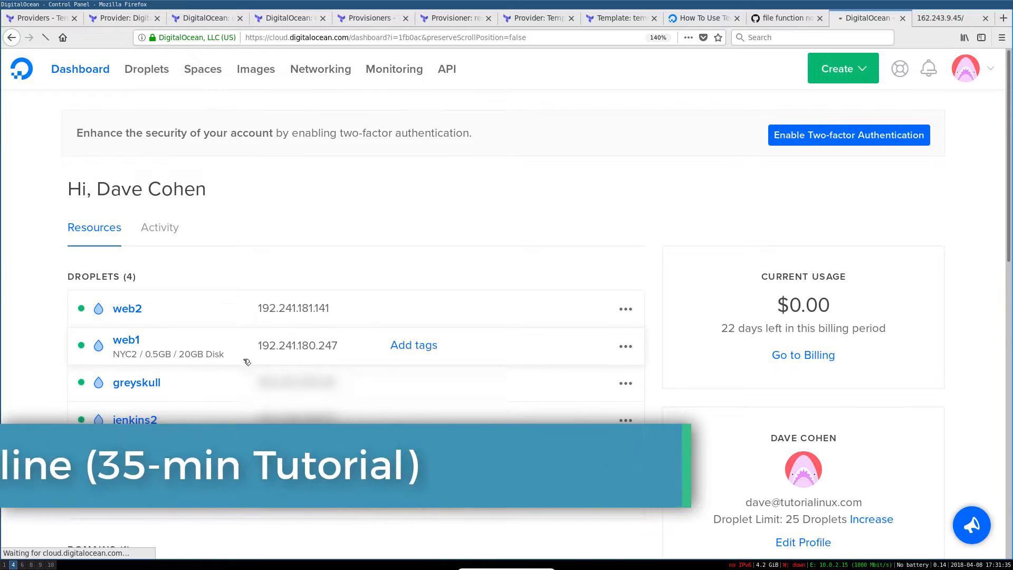
Step: Switch to the DigitalOcean dashboard to see web1 and web2 listed with their IP addresses
left_click(46, 37)
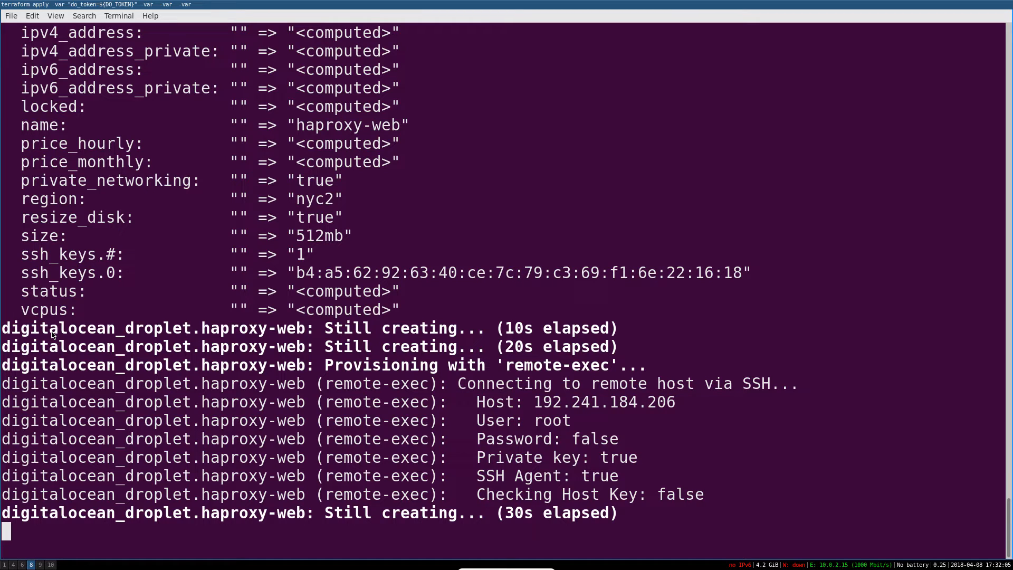
Step: Follow the haproxy-web remote-exec output until 'Apply complete! Resources: 3 added' appears
scroll("down", 3)
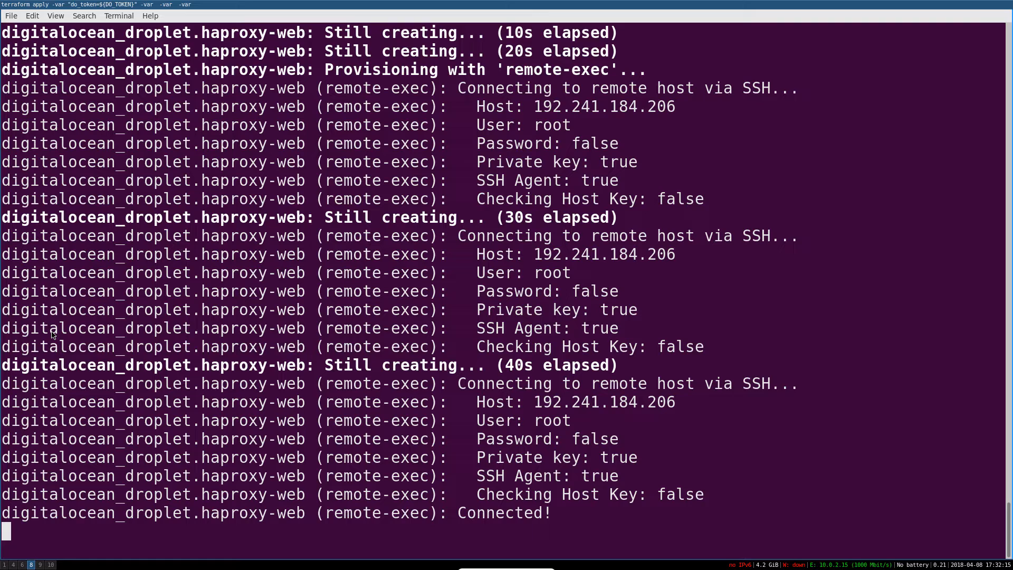
scroll("down", 3)
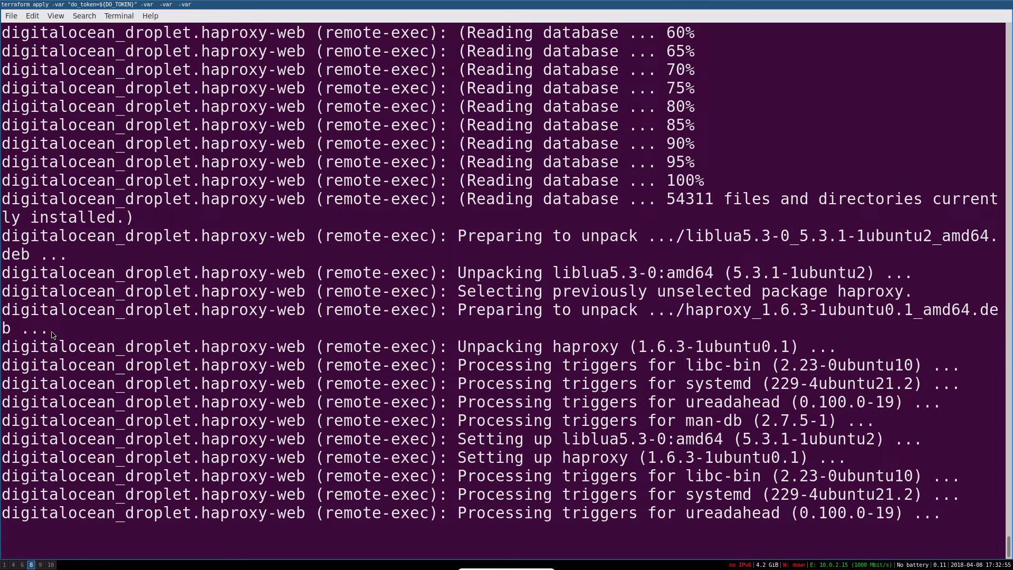
scroll("down", 3)
type("# get some coffee...")
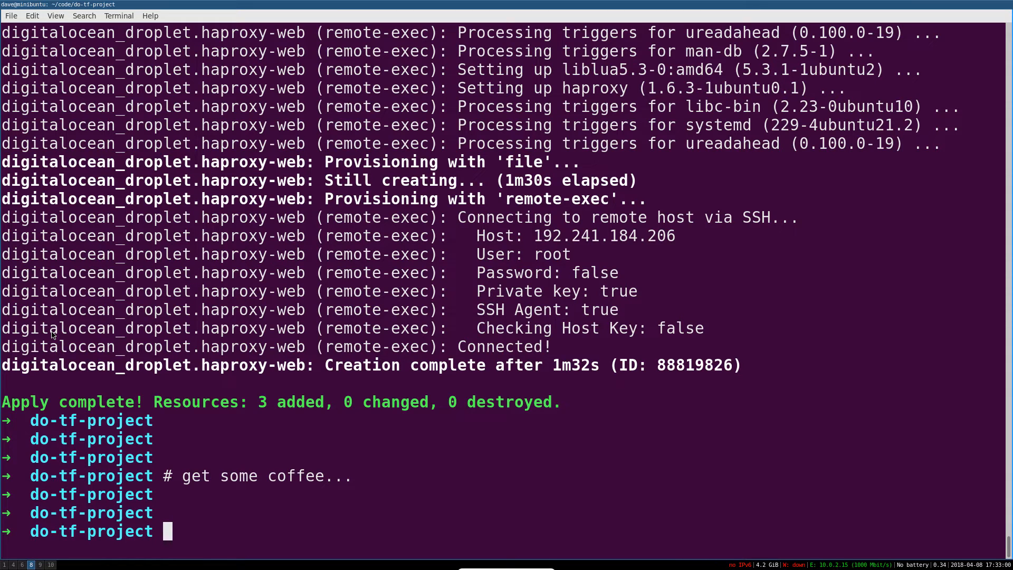
Step: Note '# back from coffee...', copy haproxy-web's IP and curl 192.241.184.206 to hit the load balancer
type("# b")
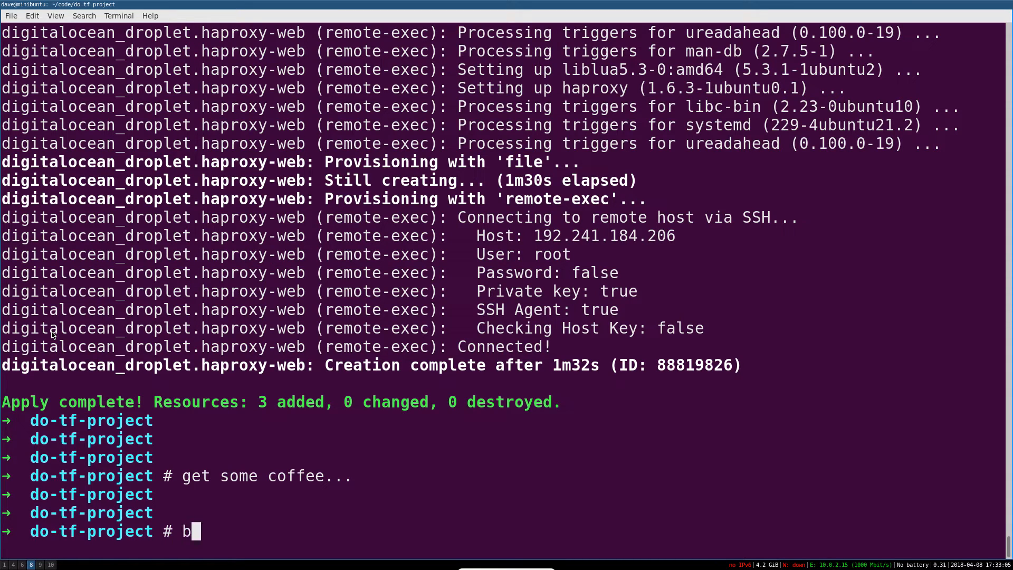
type("ack from coffee...")
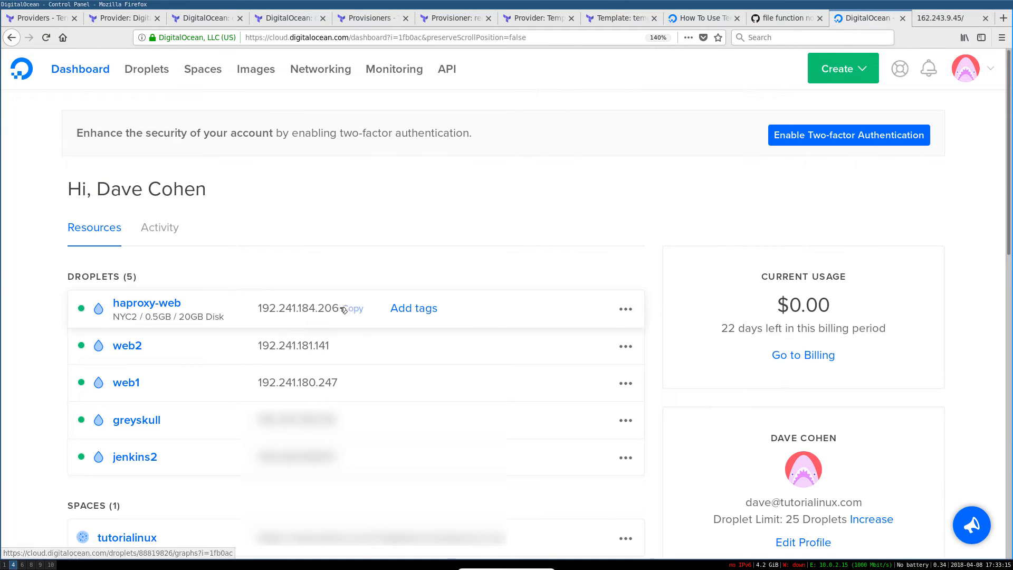
left_click(1002, 18)
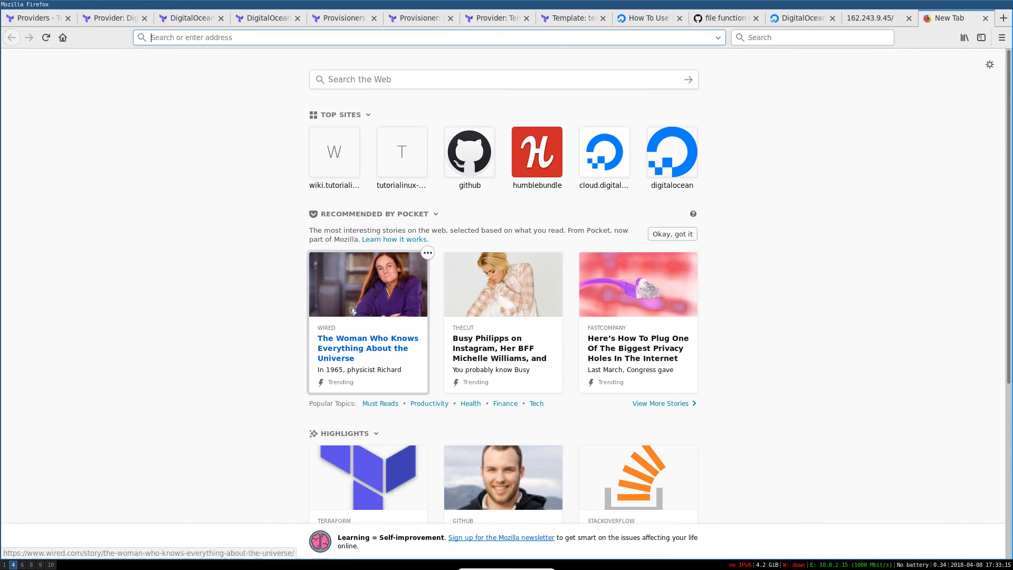
type("192.241.184.206")
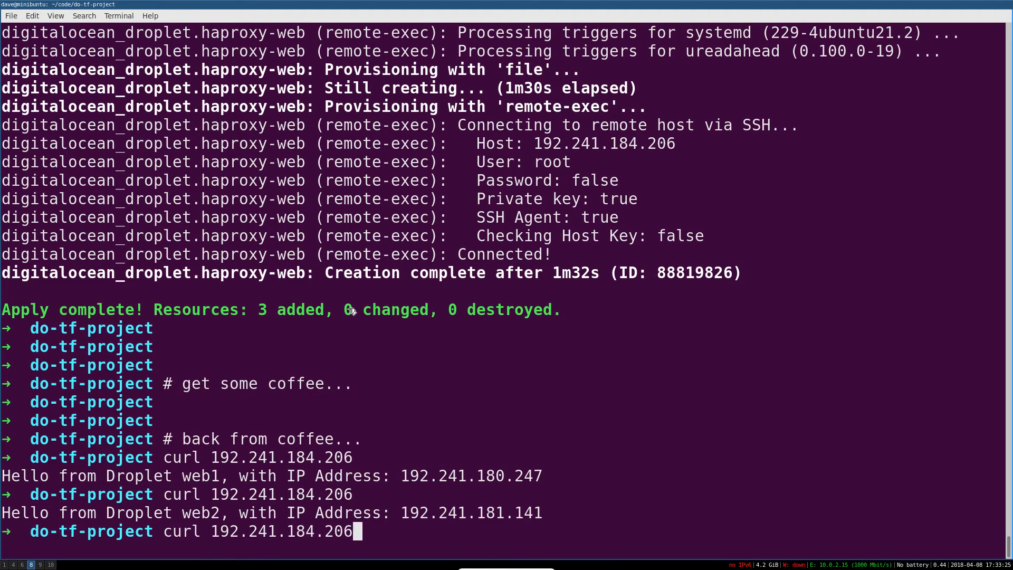
Step: Send another curl request to the load balancer, getting the alternate web server's reply
key("Return")
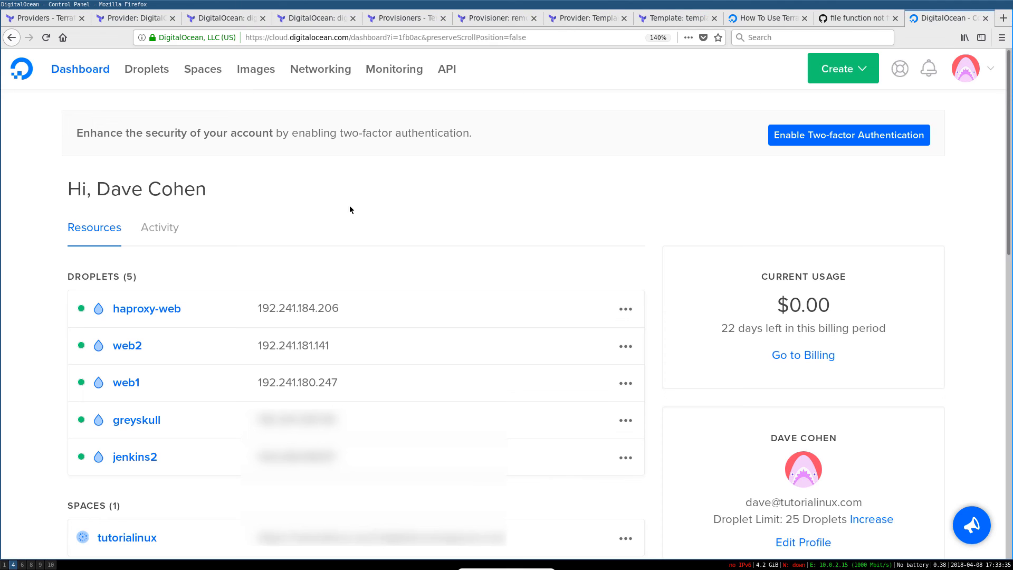
mouse_move(331, 218)
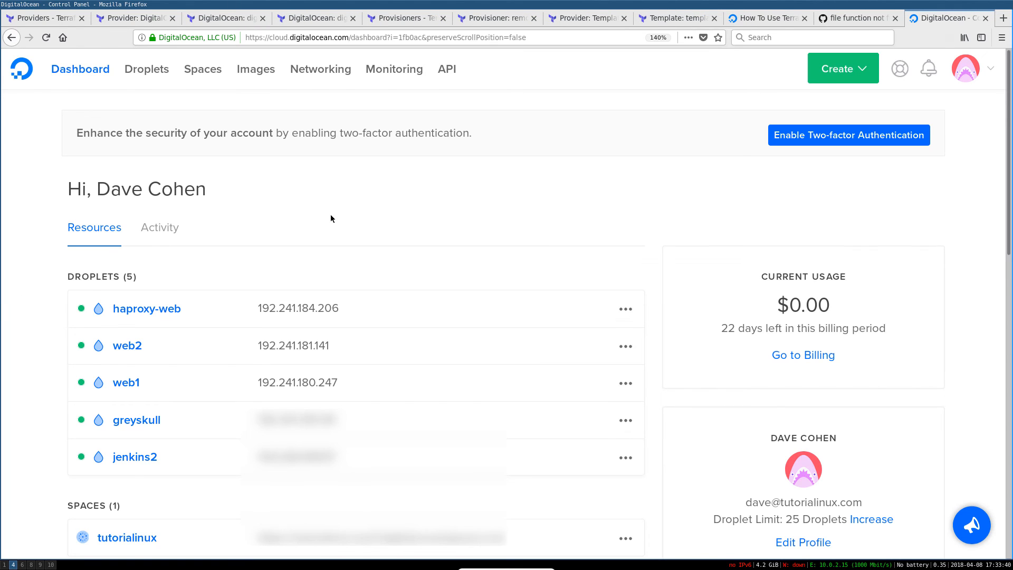